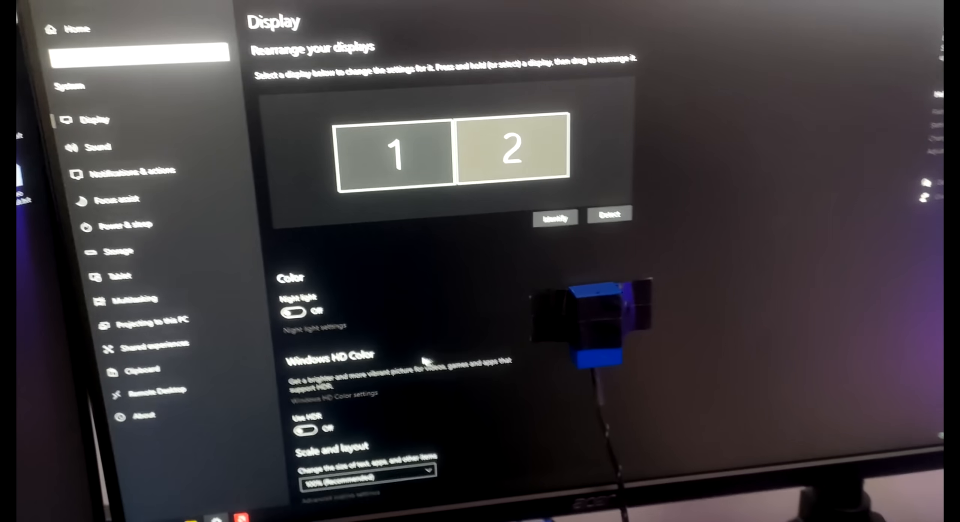
Step: Set the main monitor's refresh rate to 360 Hz in Advanced display settings and keep the change
scroll(down, 3)
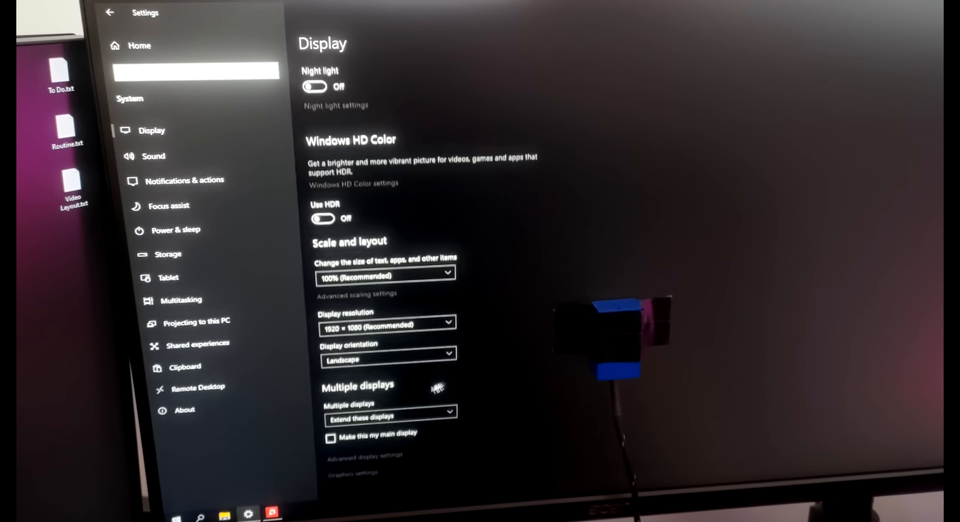
click(365, 457)
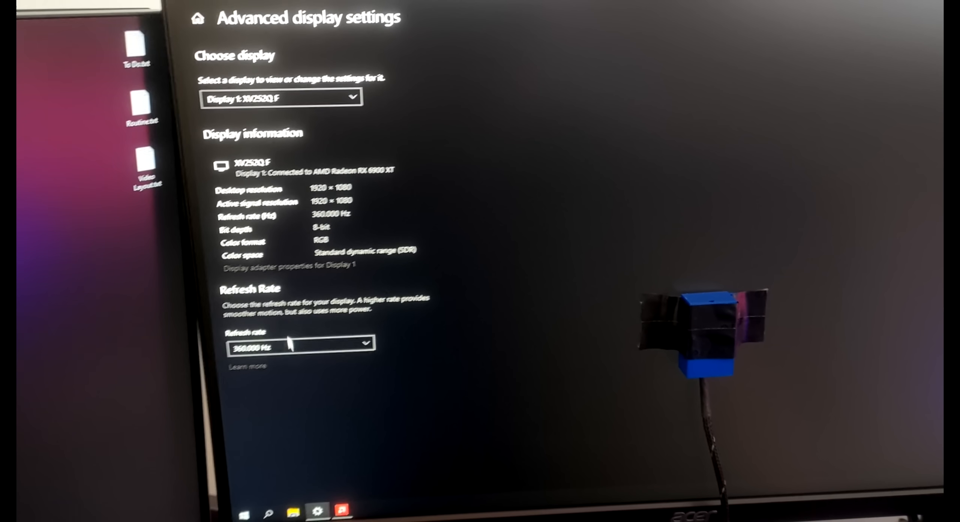
click(300, 342)
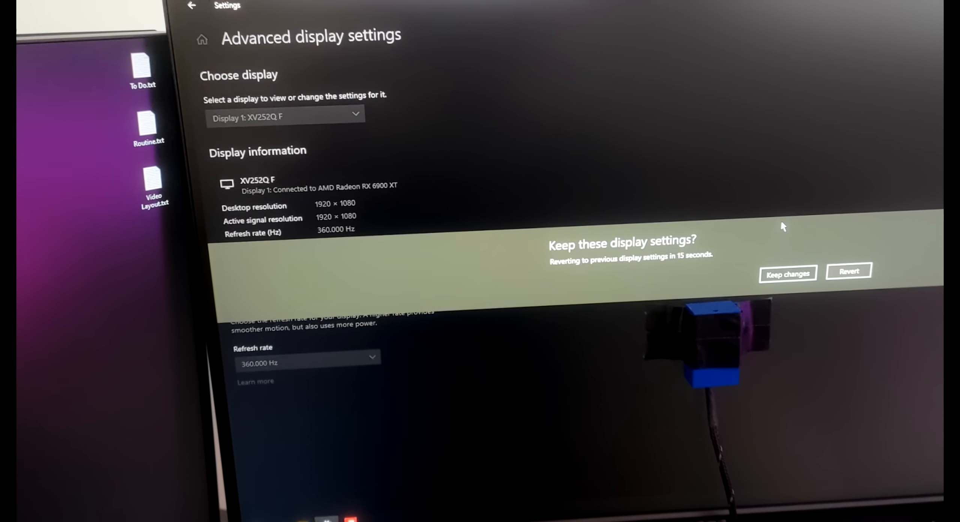
click(788, 274)
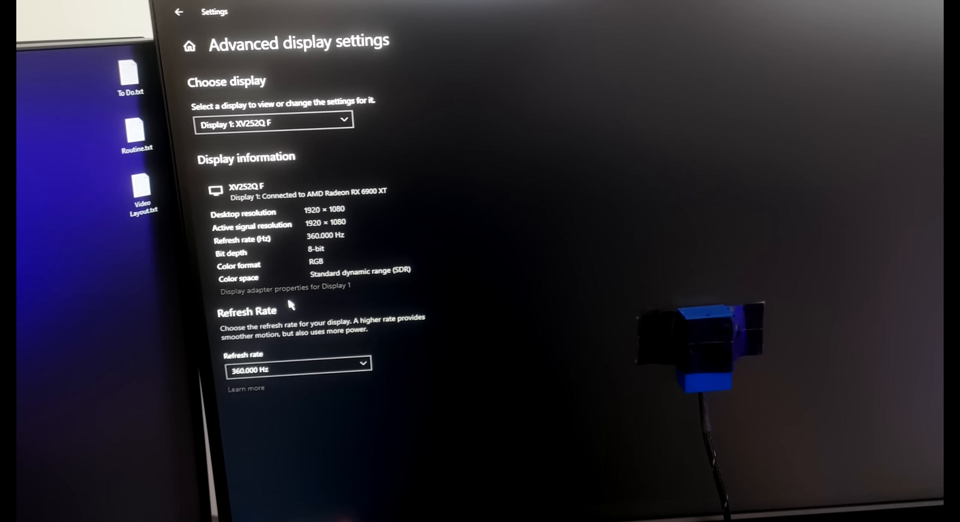
click(284, 287)
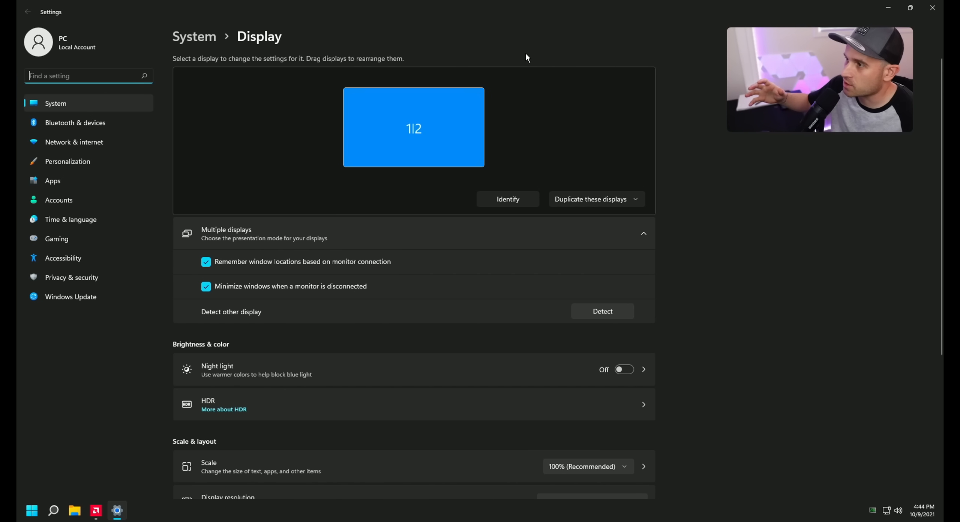
Step: Scroll down the Display page toward the Advanced display entry for the XV252Q F
scroll(down, 3)
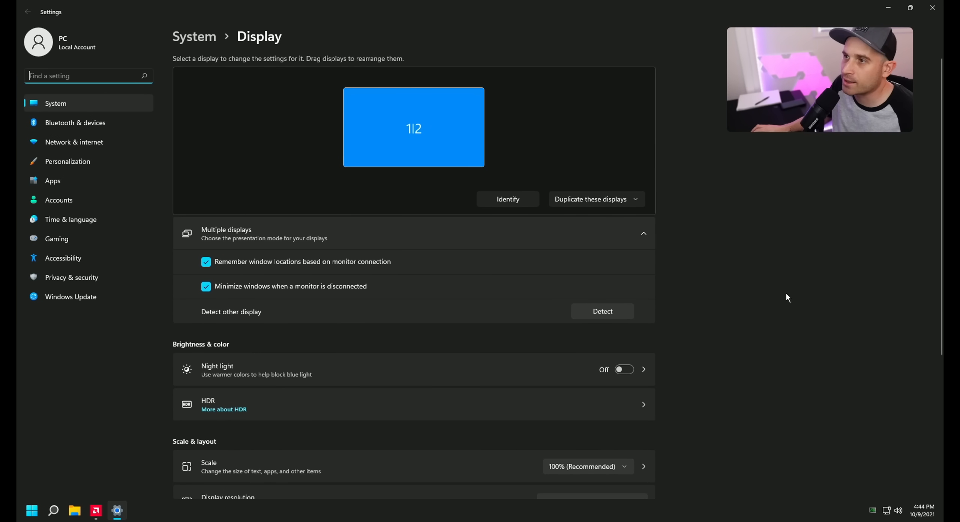
scroll(down, 3)
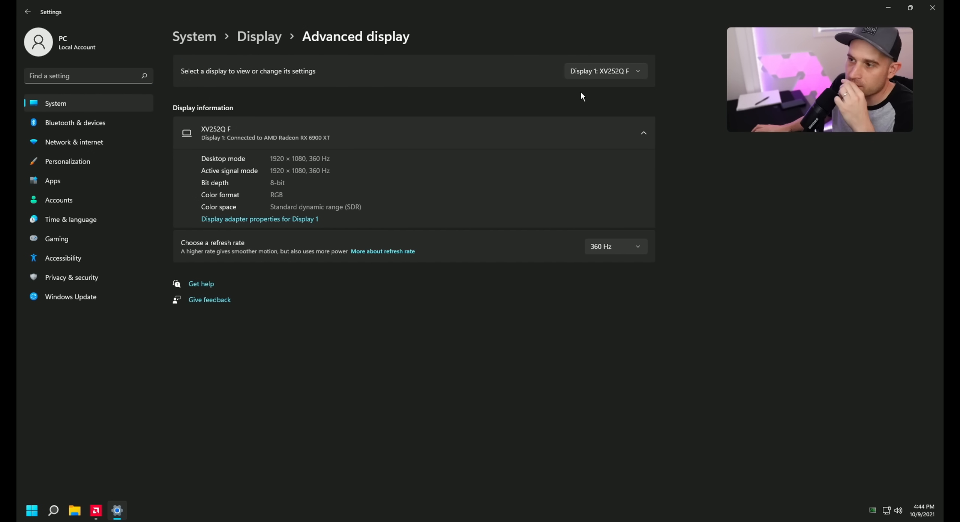
Step: Leave the Elgato display at 240 Hz and switch to the XV252Q F monitor's details
click(614, 246)
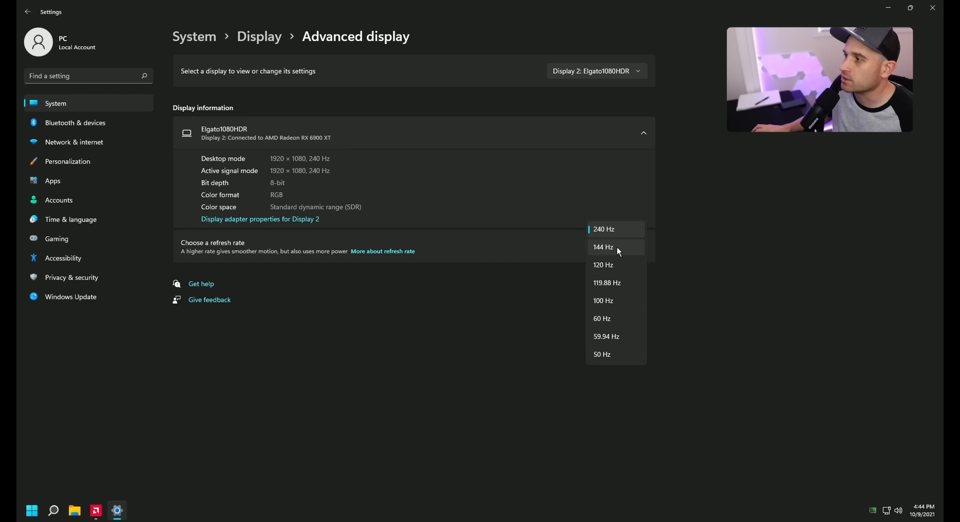
mouse_move(627, 348)
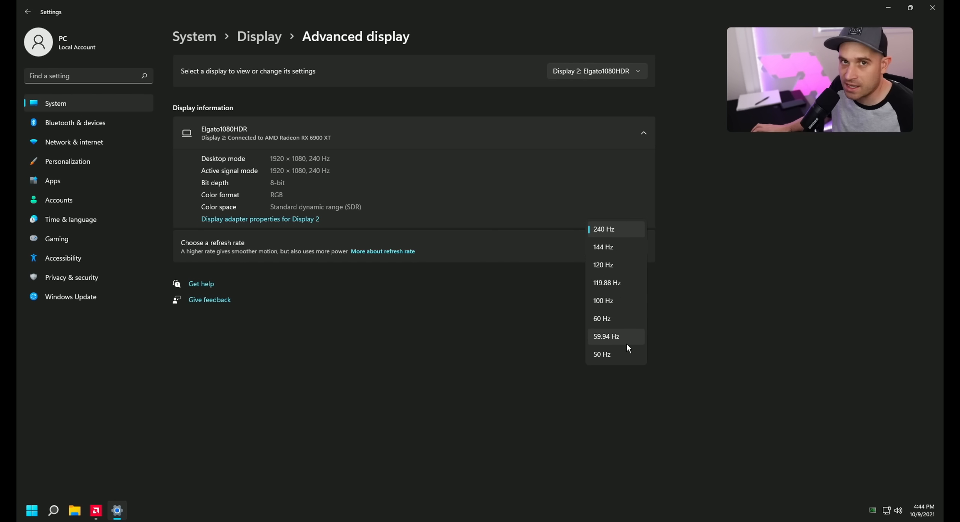
mouse_move(705, 270)
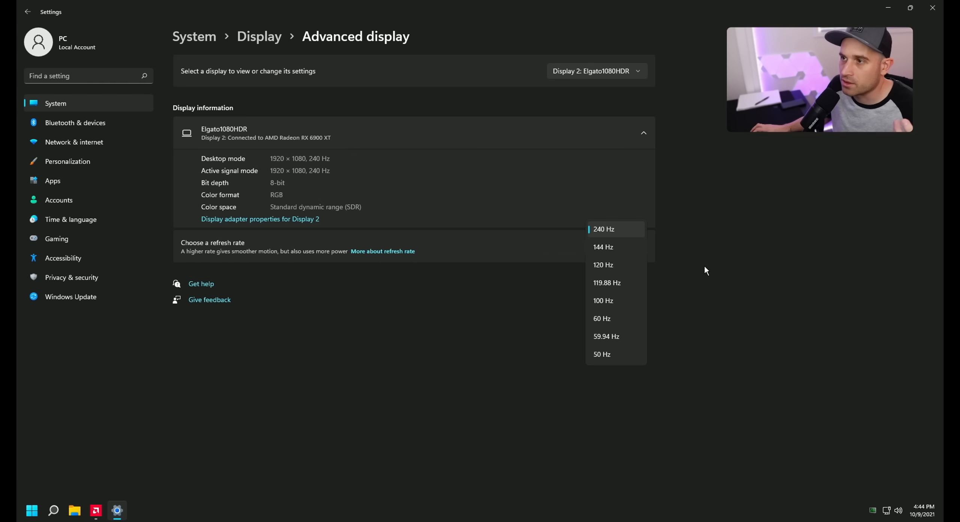
click(604, 228)
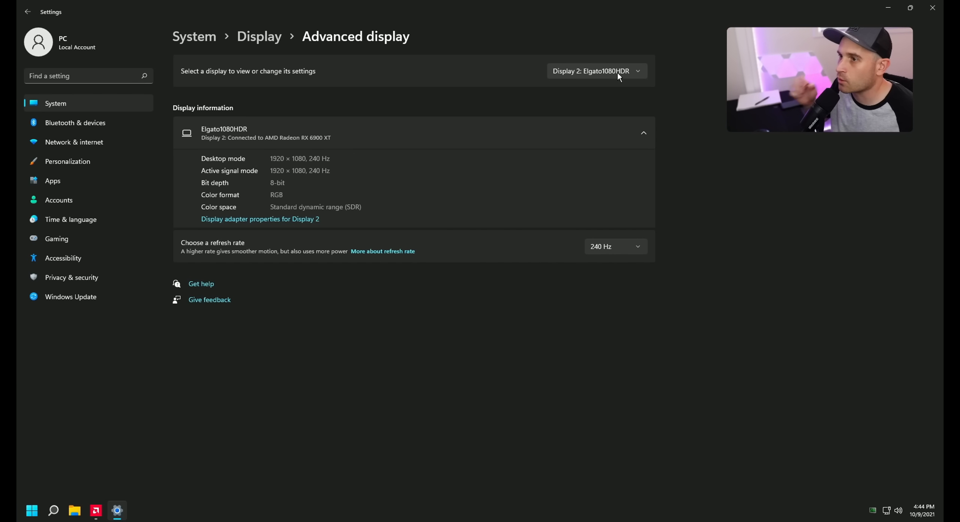
click(595, 71)
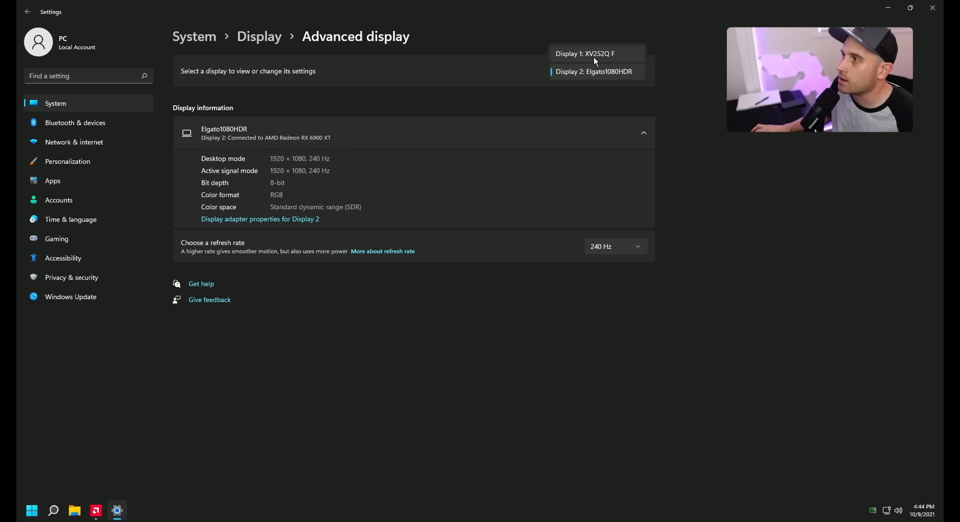
click(586, 53)
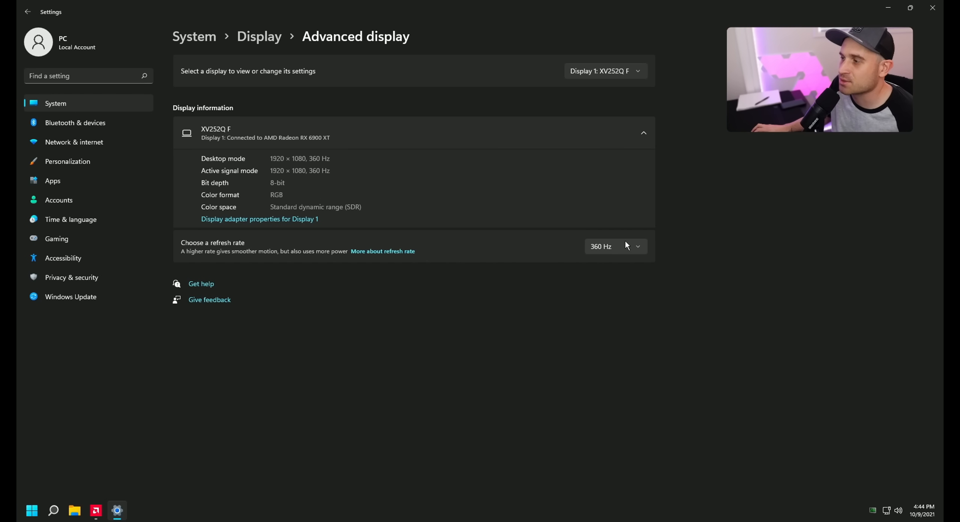
Step: Try 390 Hz on the XV252Q F, then keep it running at 360 Hz
click(615, 246)
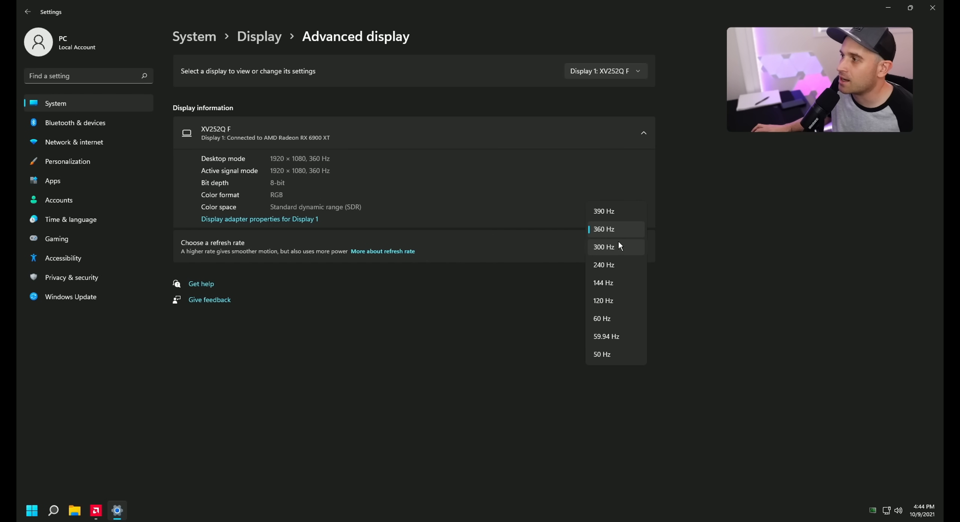
click(603, 212)
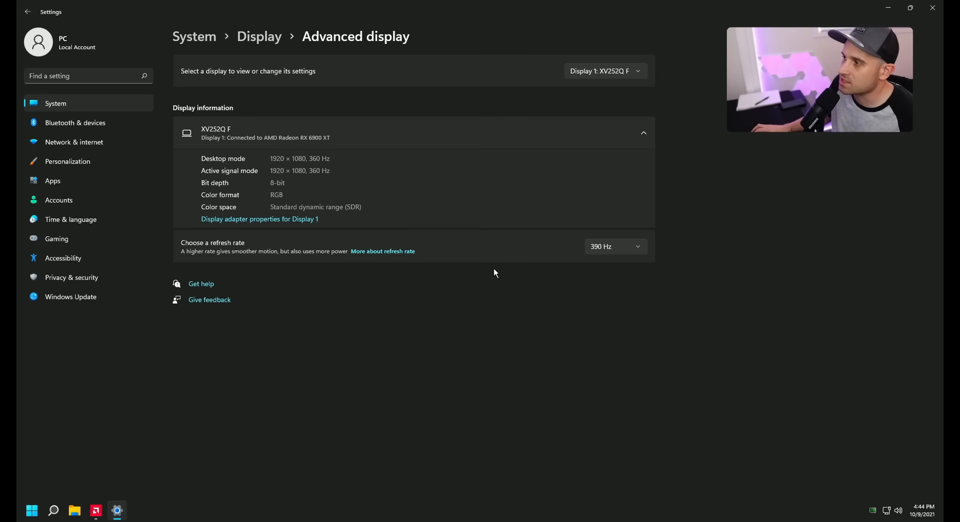
click(615, 246)
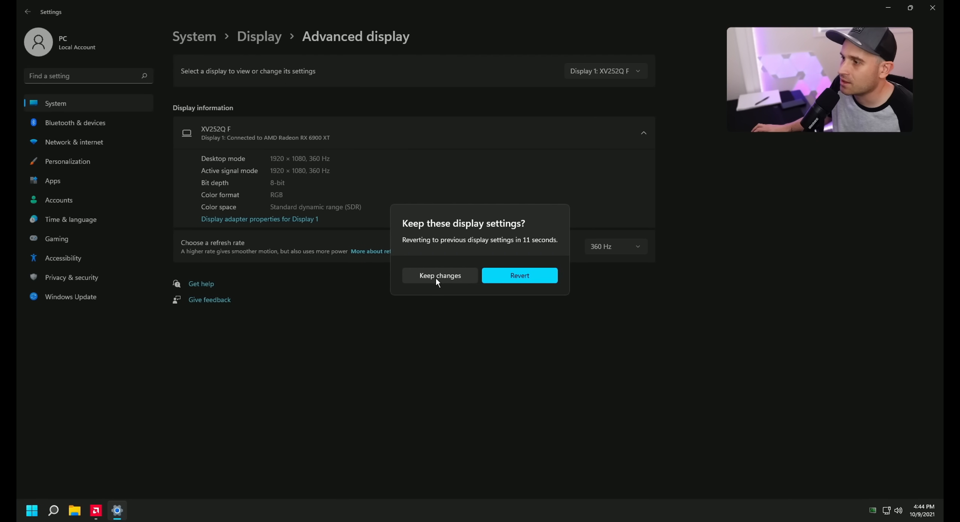
click(439, 275)
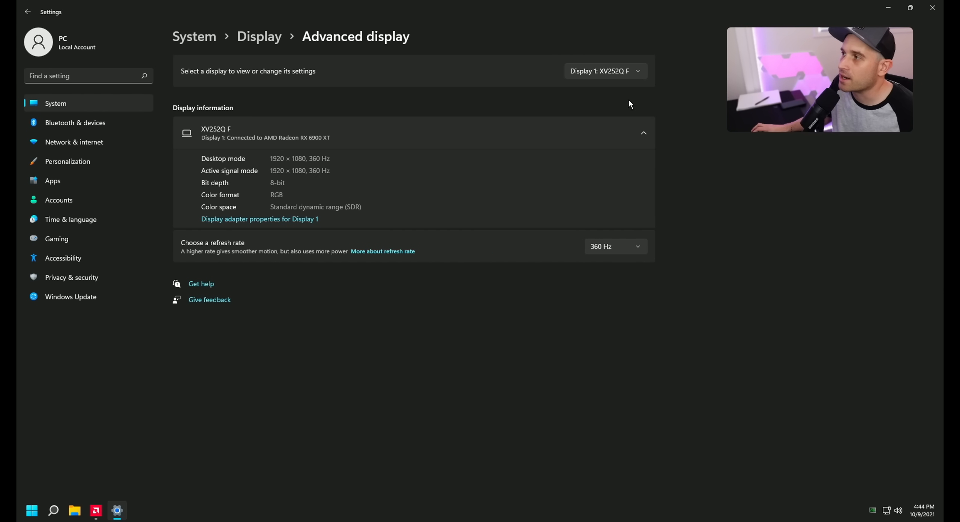
mouse_move(305, 52)
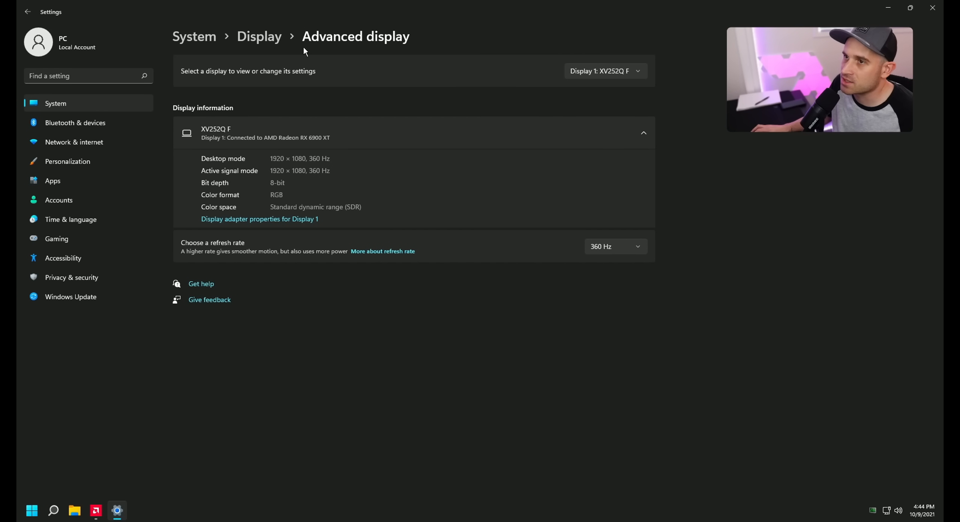
Step: Return from the advanced display details to the main Display settings page
click(27, 12)
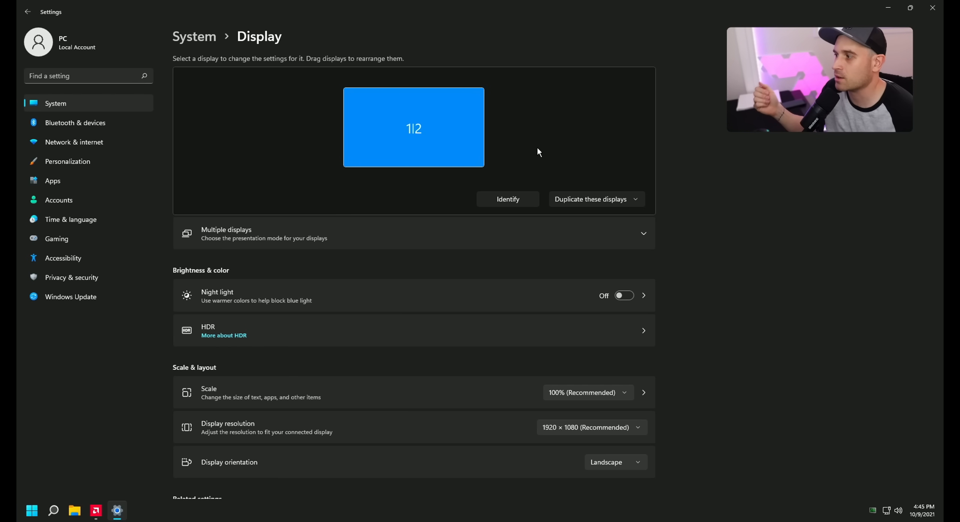
mouse_move(516, 137)
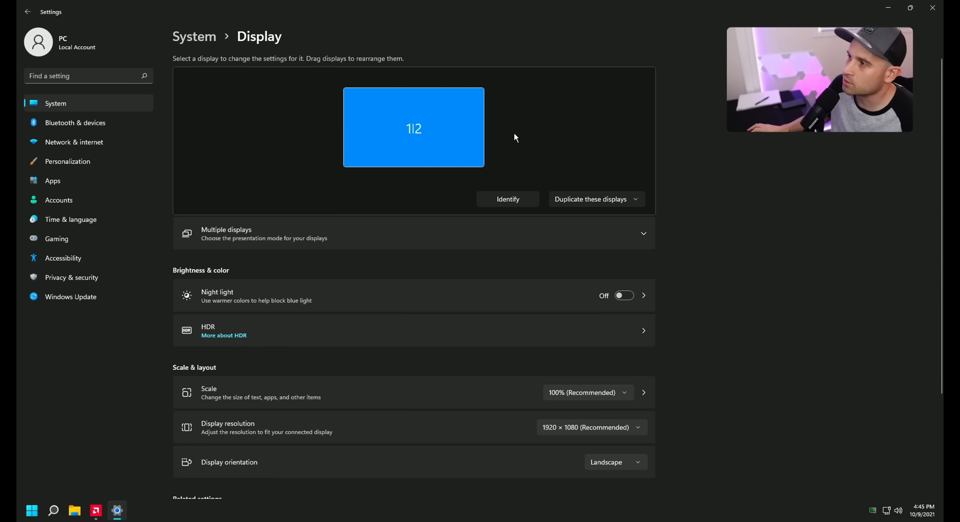
mouse_move(541, 104)
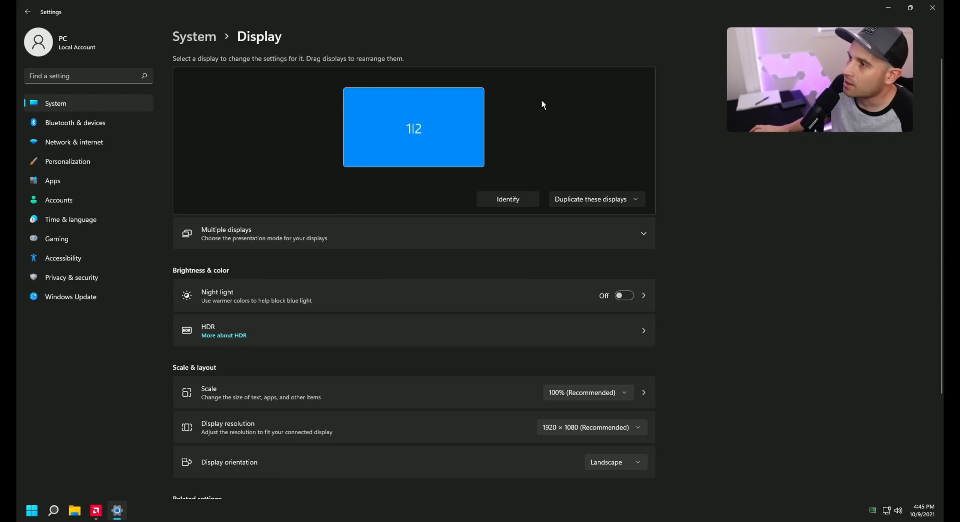
mouse_move(592, 111)
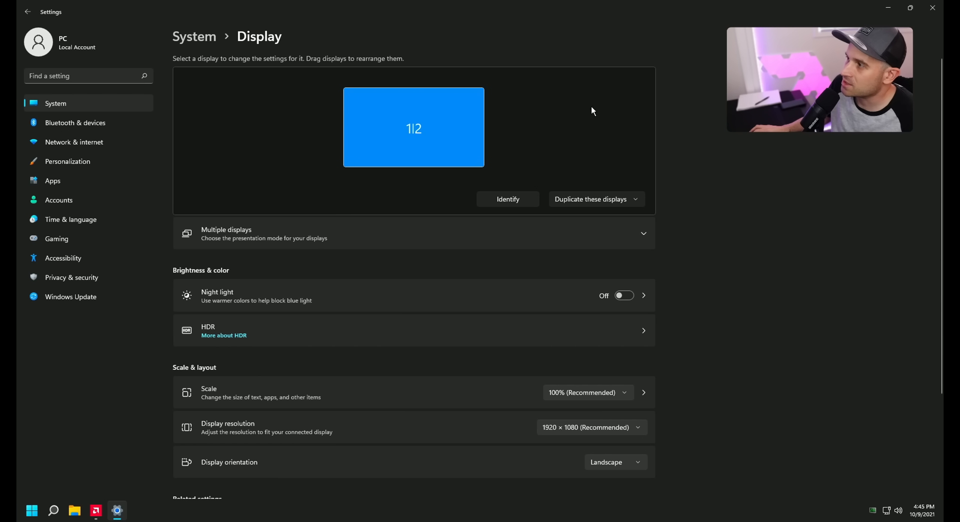
mouse_move(248, 71)
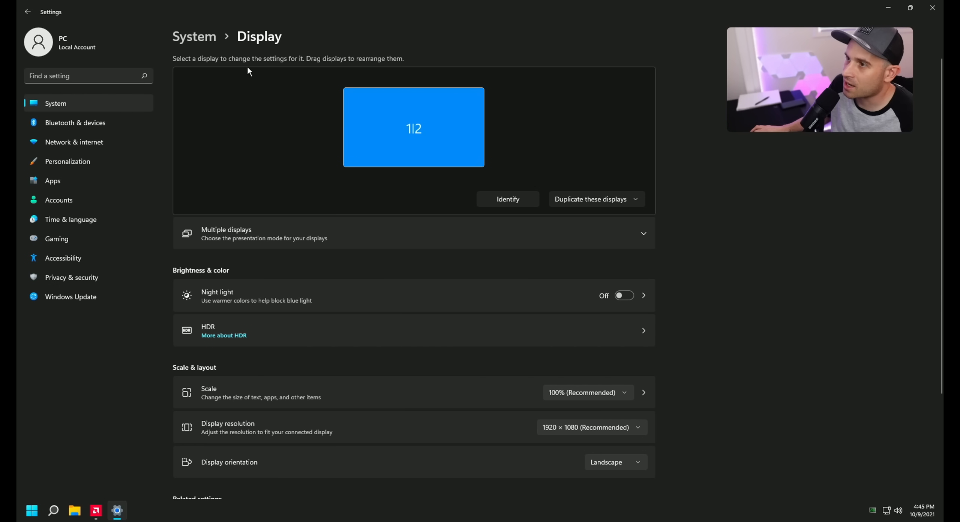
mouse_move(254, 137)
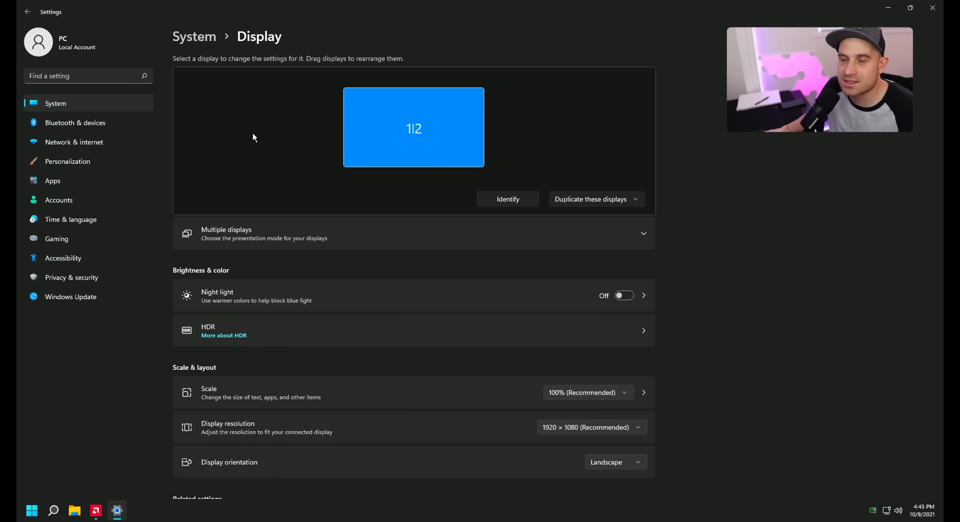
mouse_move(586, 98)
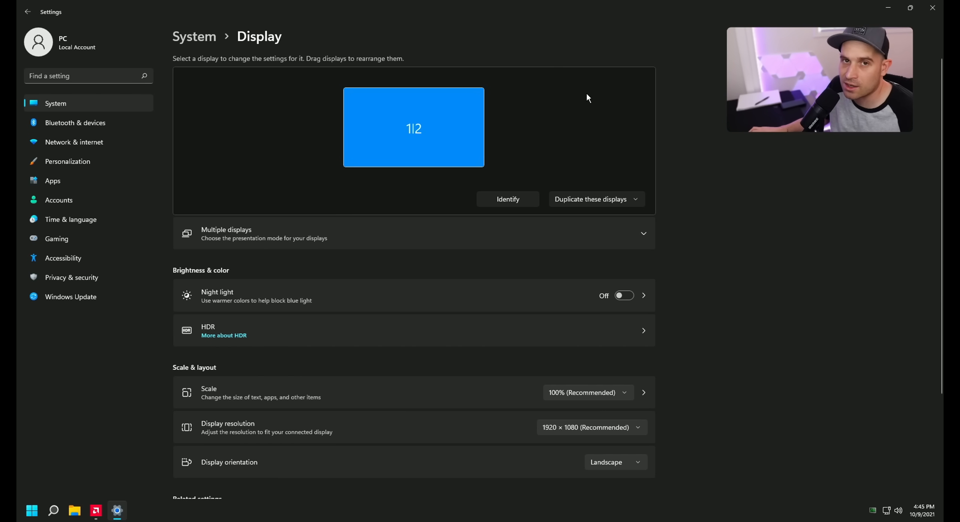
mouse_move(706, 182)
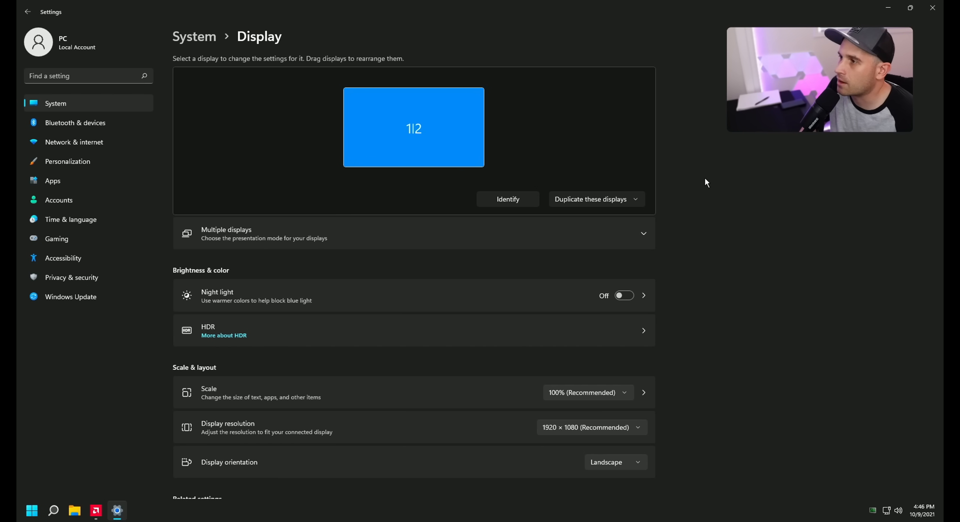
Step: Bring up the Blur Busters forum thread comparing UFO motion blur on the XV252QF, PG259QN and XL2456K
click(98, 512)
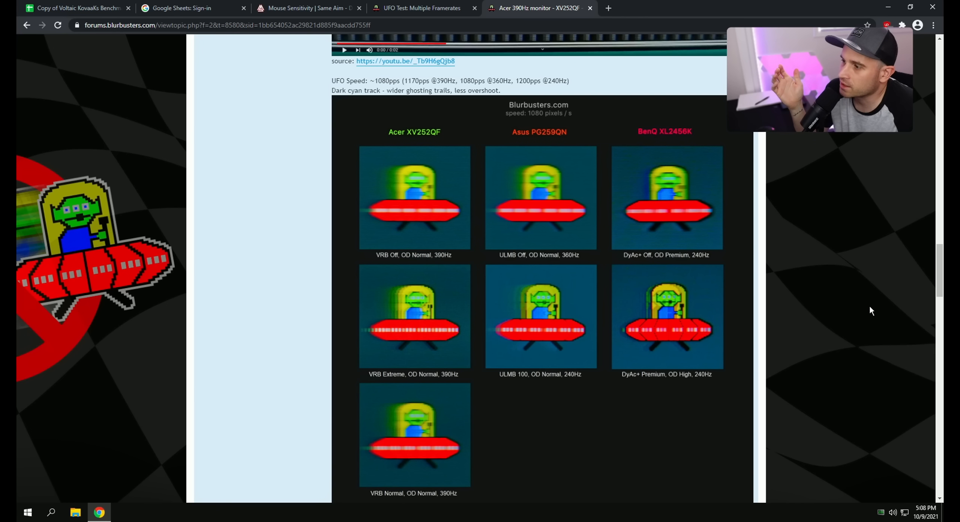
Step: Review the Acer product page, then the Notebookcheck article on the 300 Hz Nitro XV272U KF
click(422, 8)
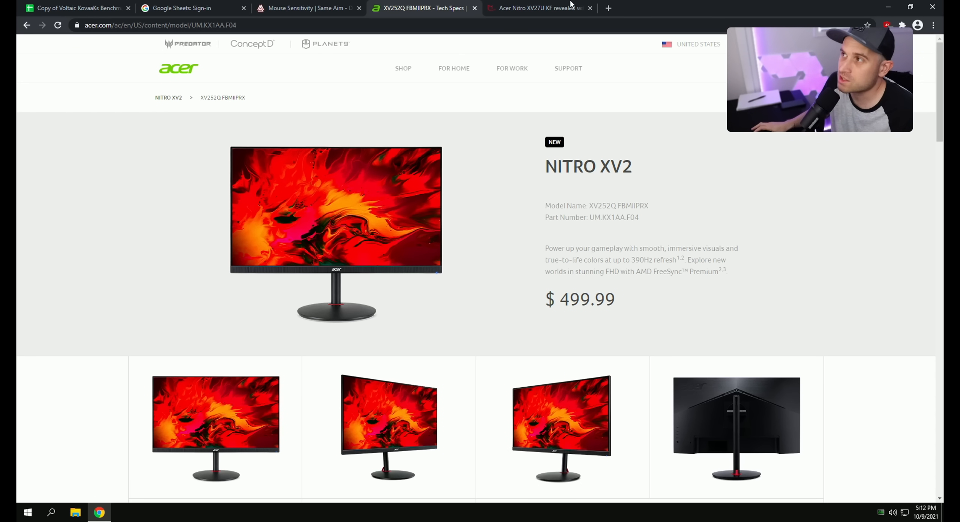
click(538, 8)
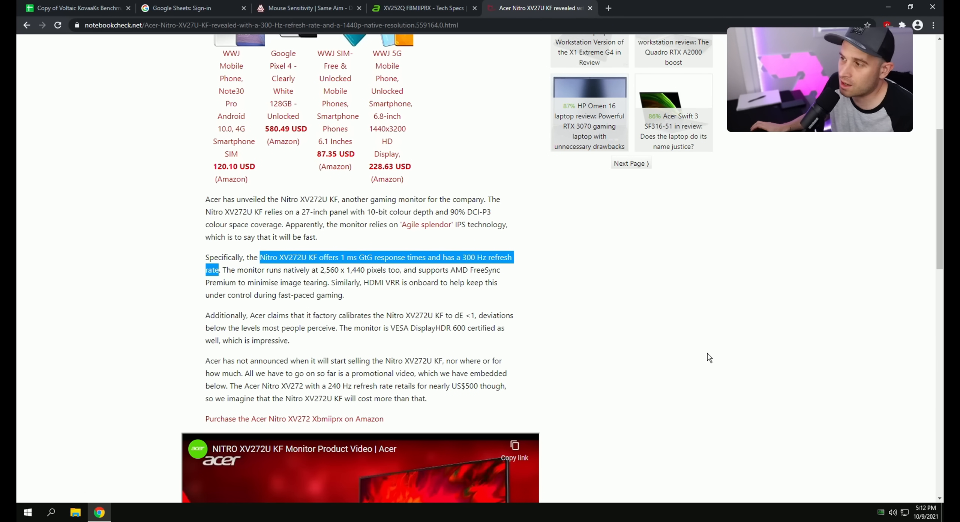
mouse_move(758, 340)
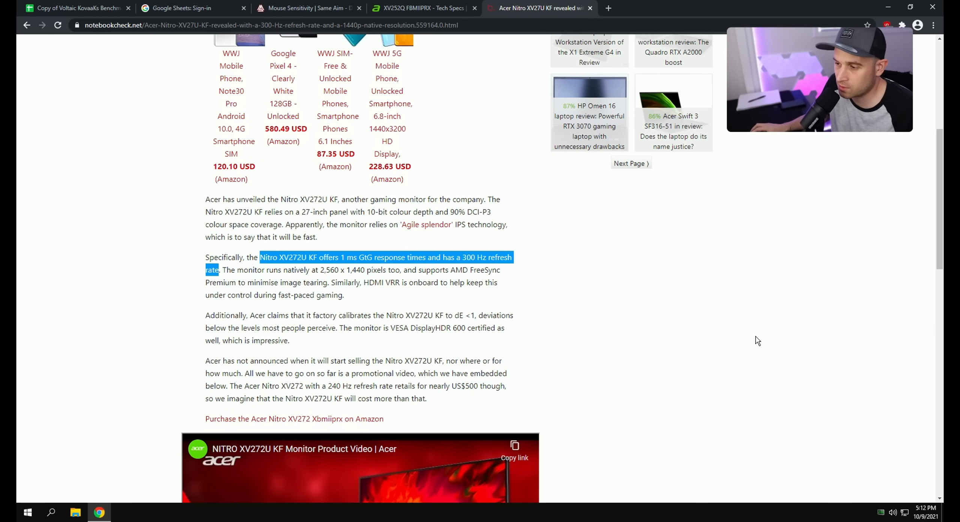
scroll(down, 3)
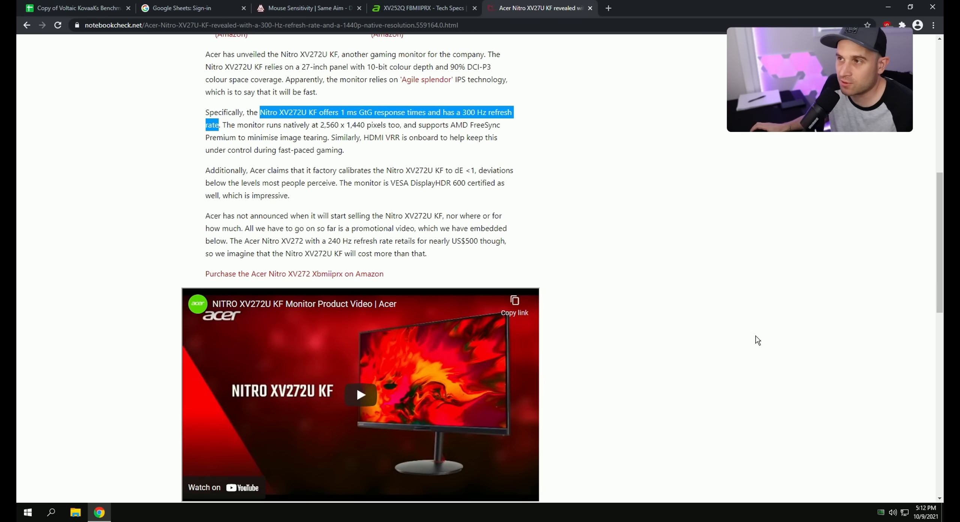